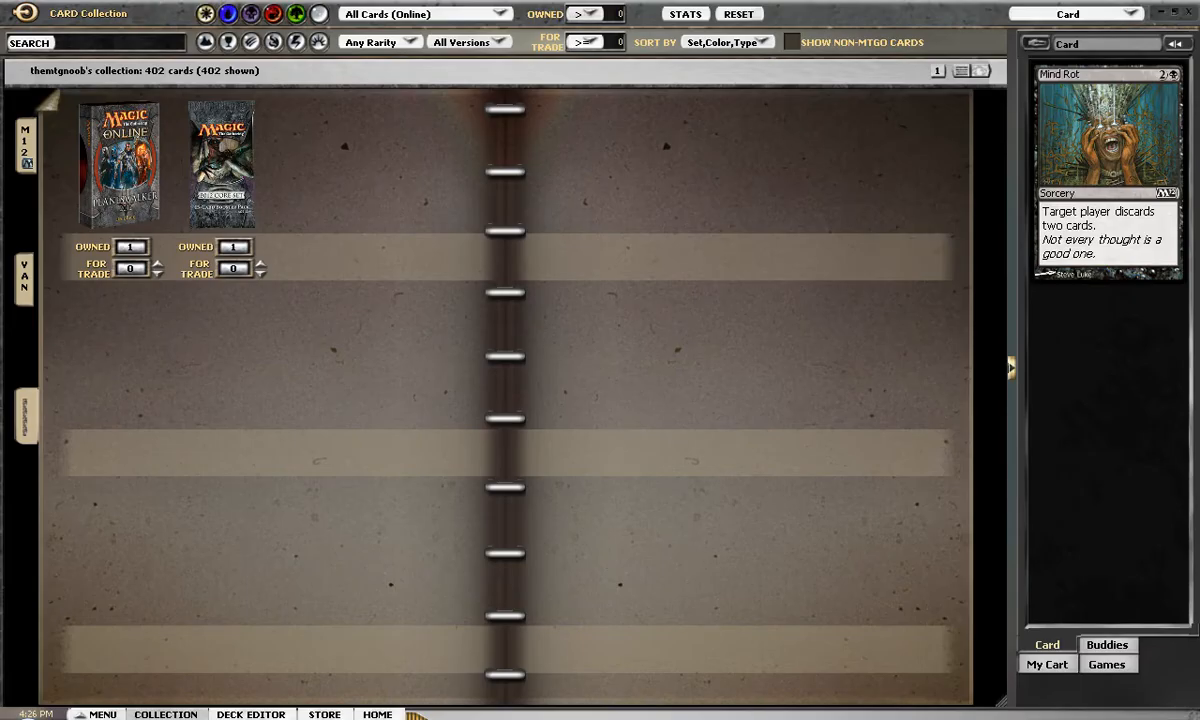
- Bring up the context menu for the Planeswalker deck pack in the collection binder
left_click(1106, 644)
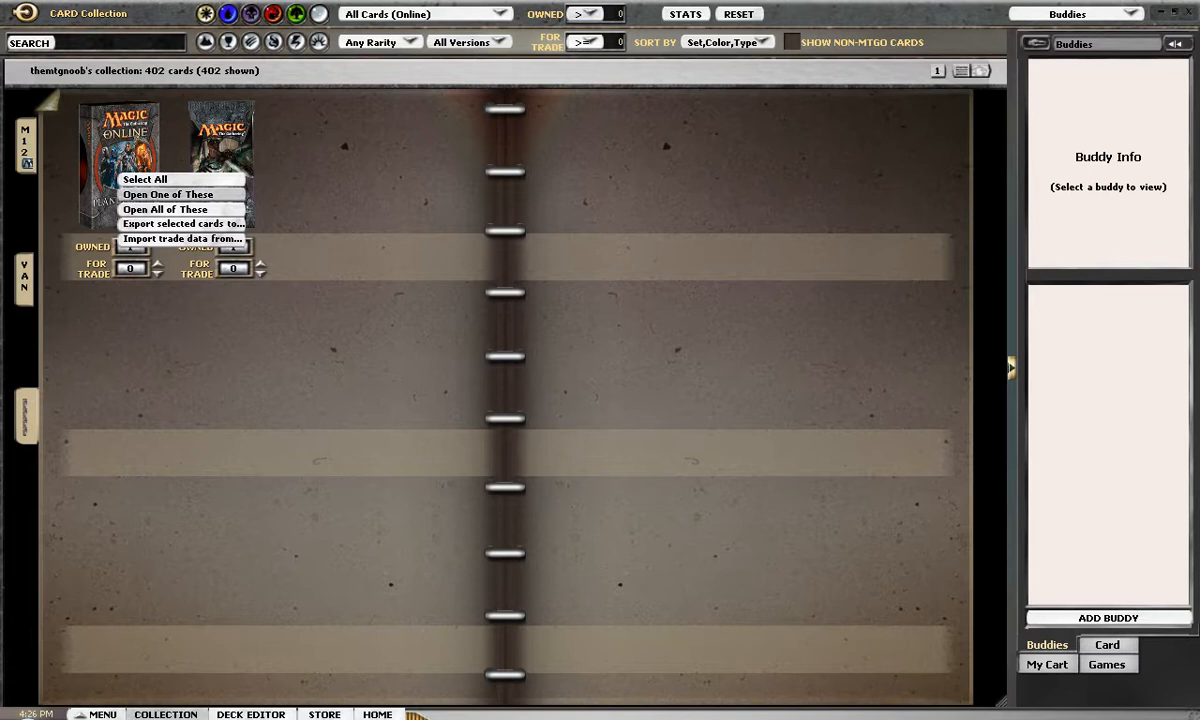
- Open one Planeswalker deck pack and confirm, raising the collection to 1036 cards
left_click(168, 194)
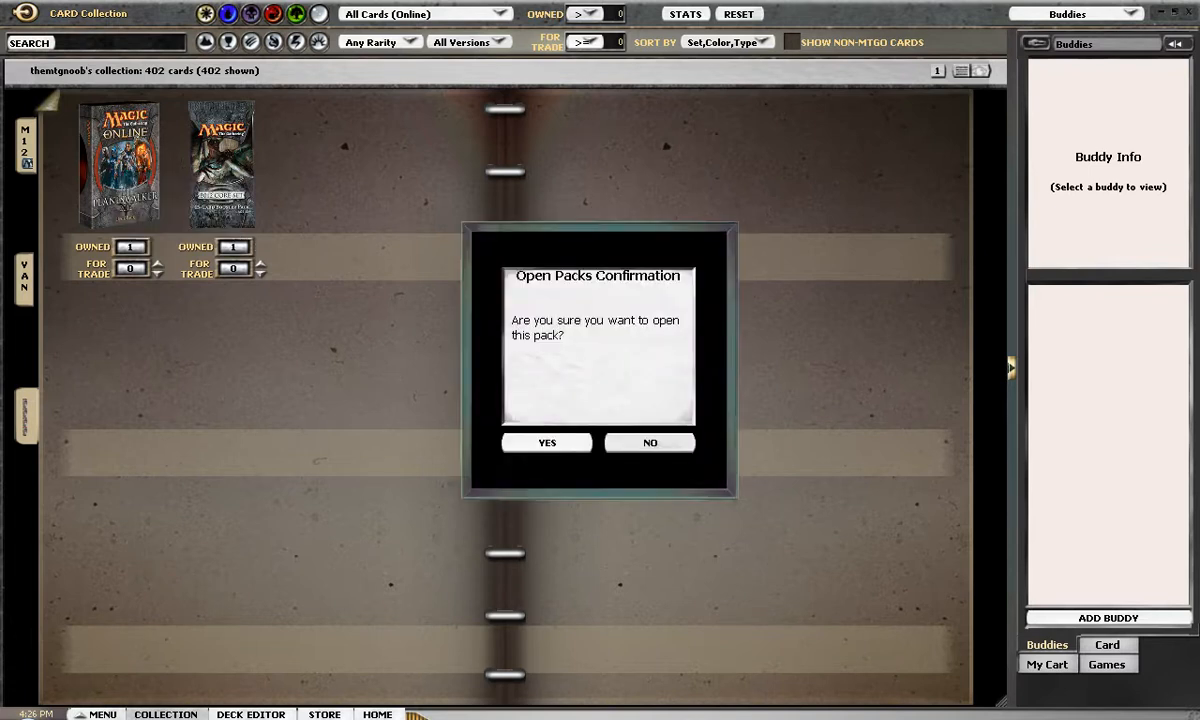
left_click(650, 442)
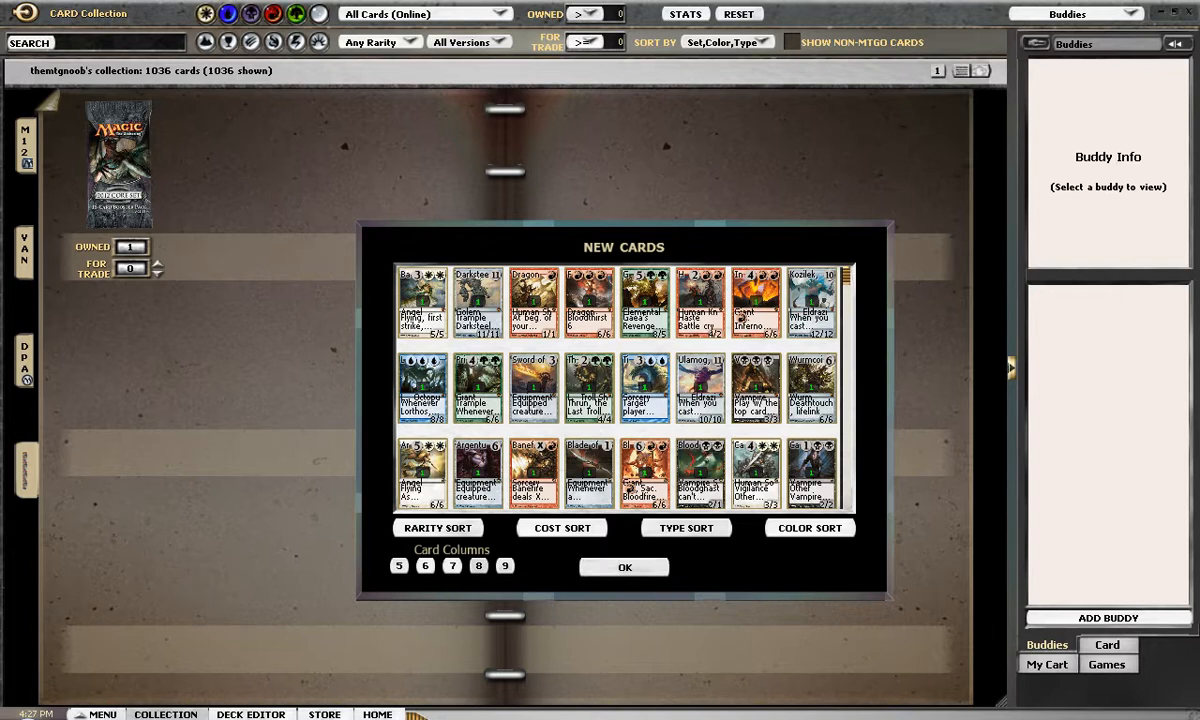
- Browse the new deck cards five per row down to the basic lands, then dismiss the summary
left_click(505, 565)
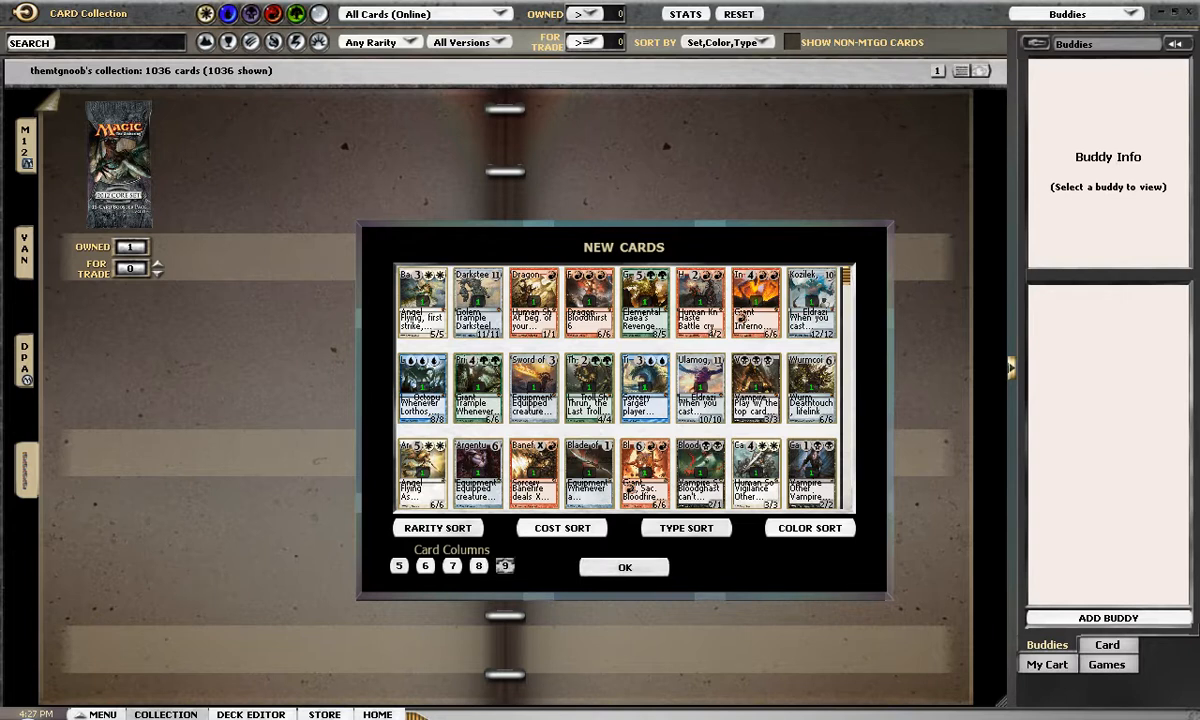
left_click(398, 565)
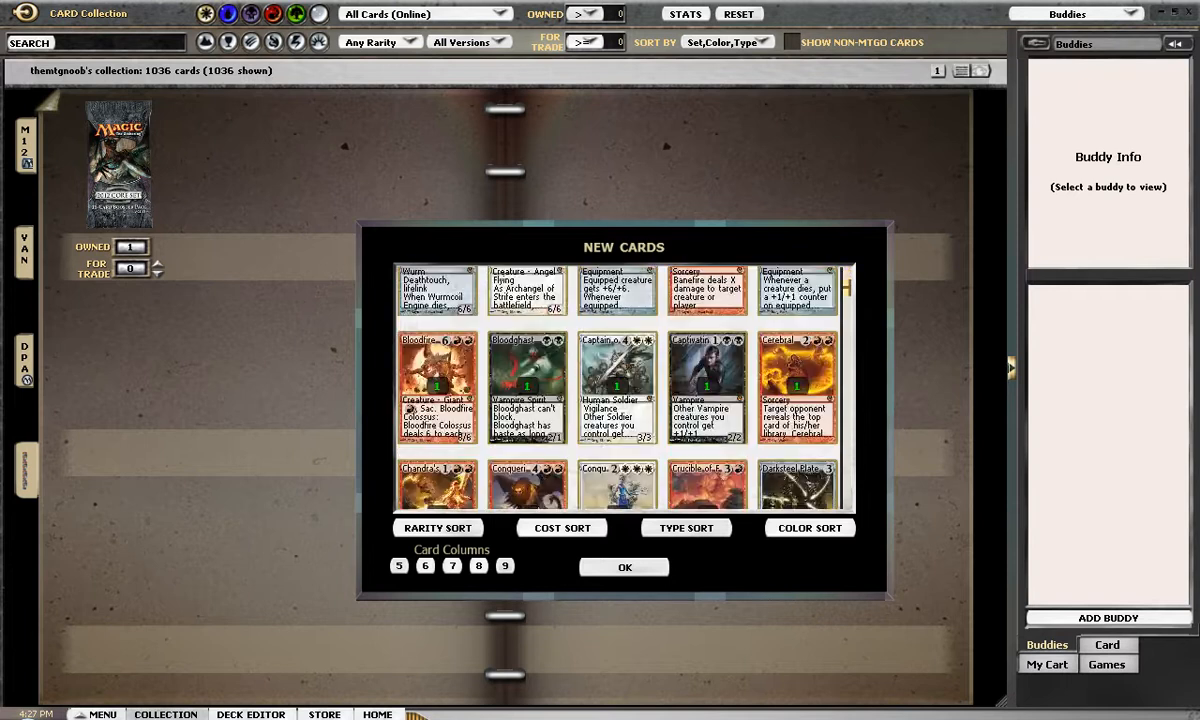
scroll("down", 3)
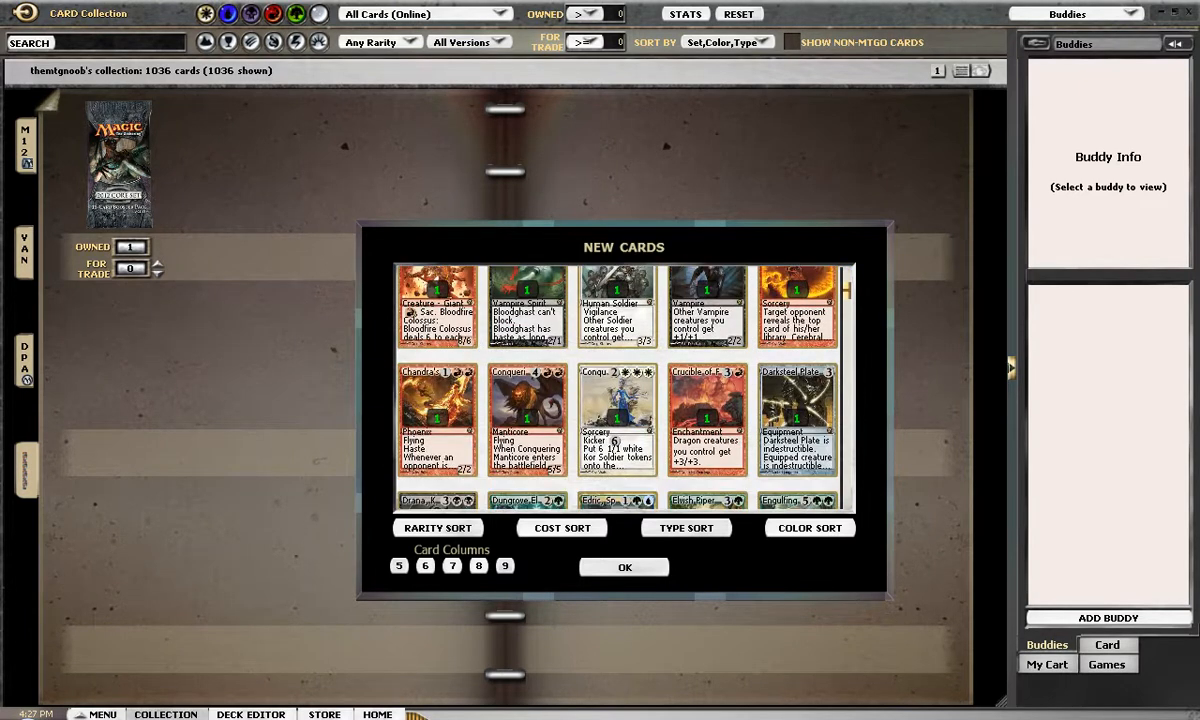
scroll("down", 3)
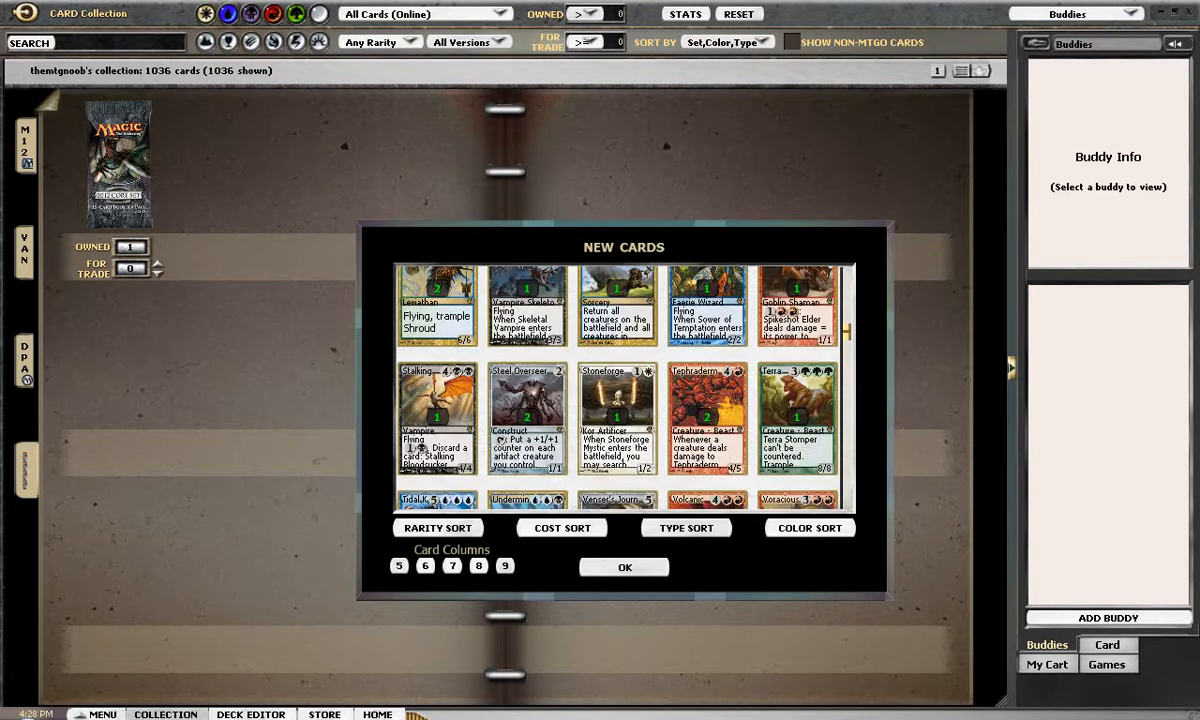
scroll("down", 3)
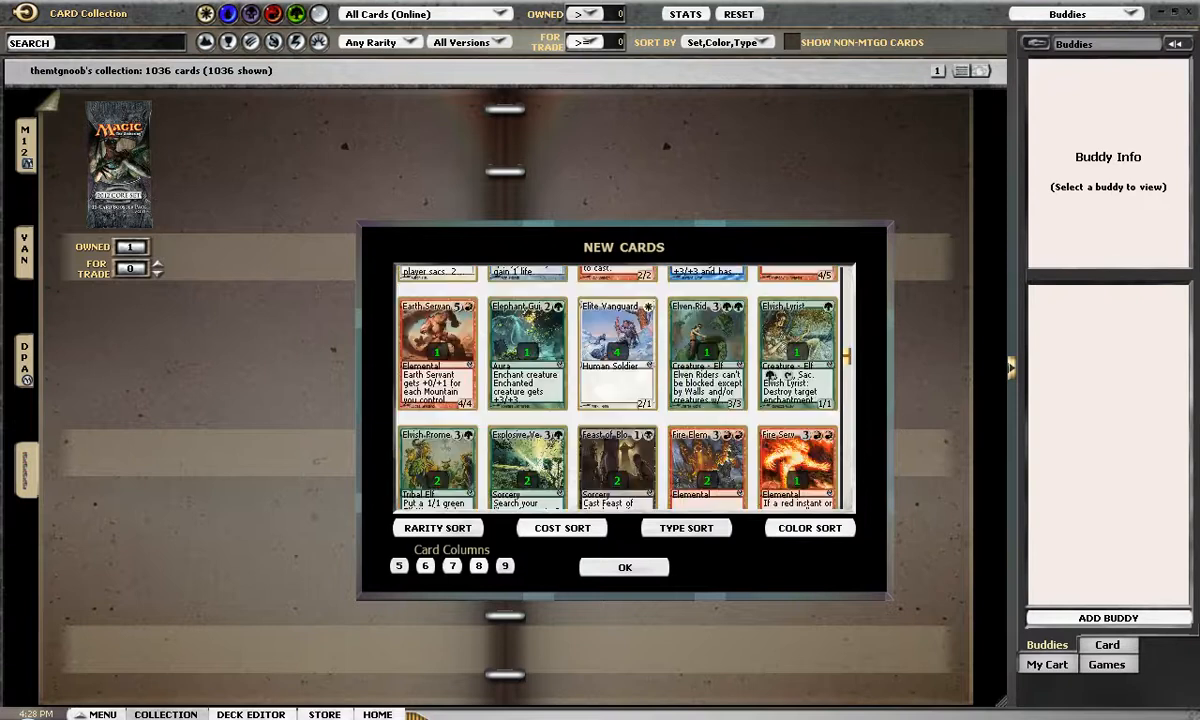
scroll("down", 3)
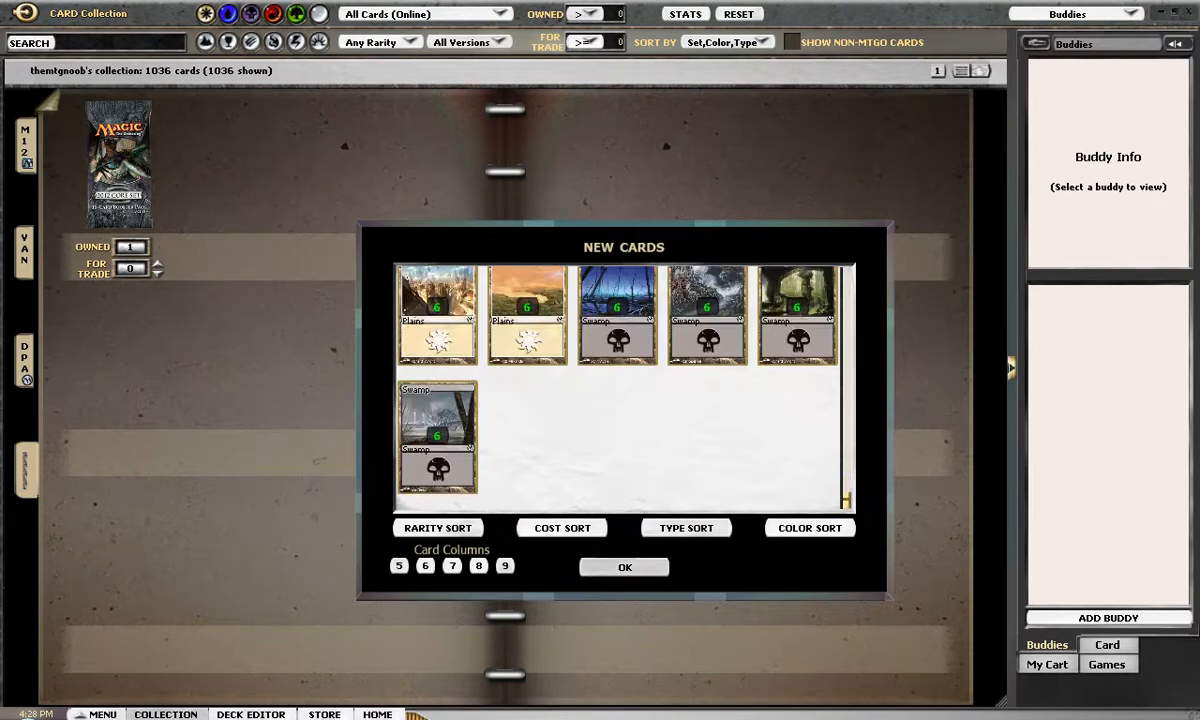
left_click(624, 567)
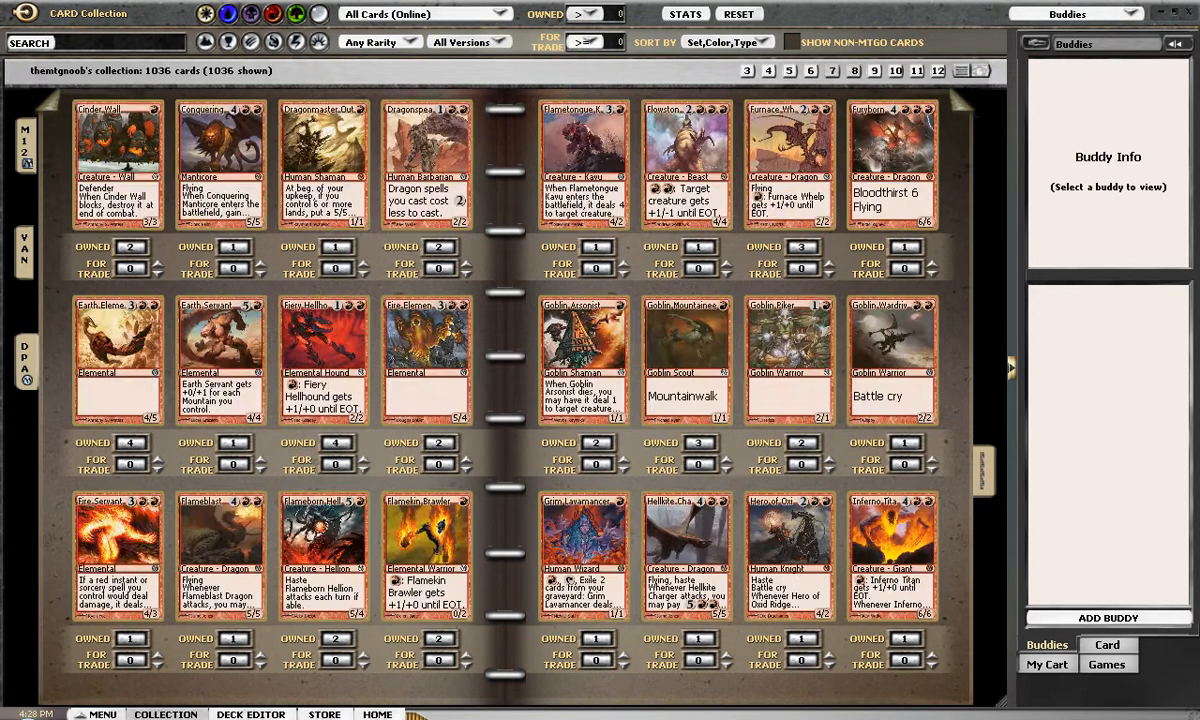
- Switch the binder to the packs section showing the unopened M12 booster
left_click(983, 70)
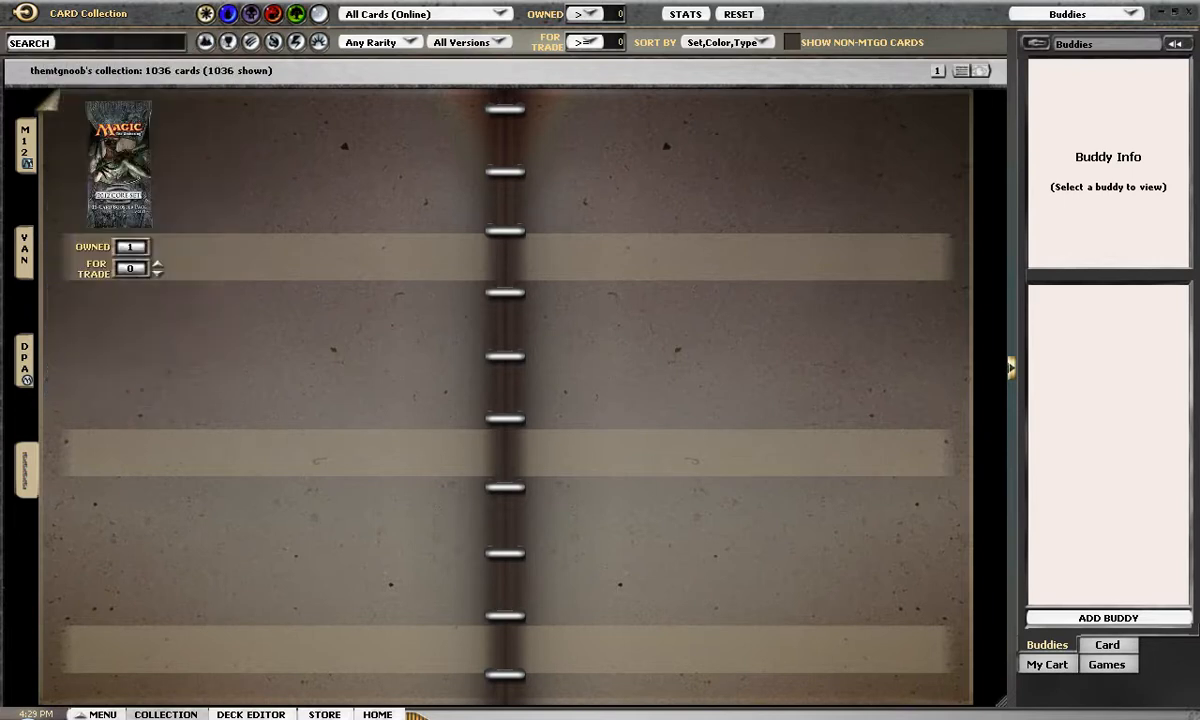
- Open one M12 booster pack and confirm, bringing the collection to 1050 cards
right_click(118, 165)
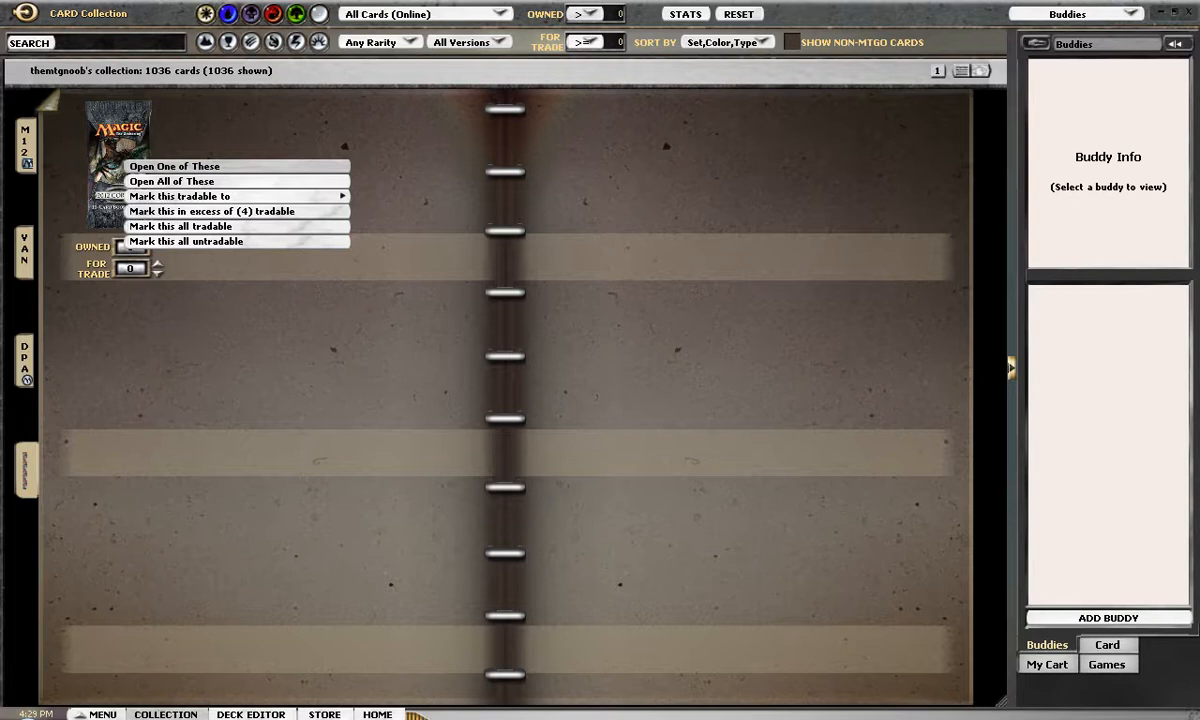
left_click(174, 166)
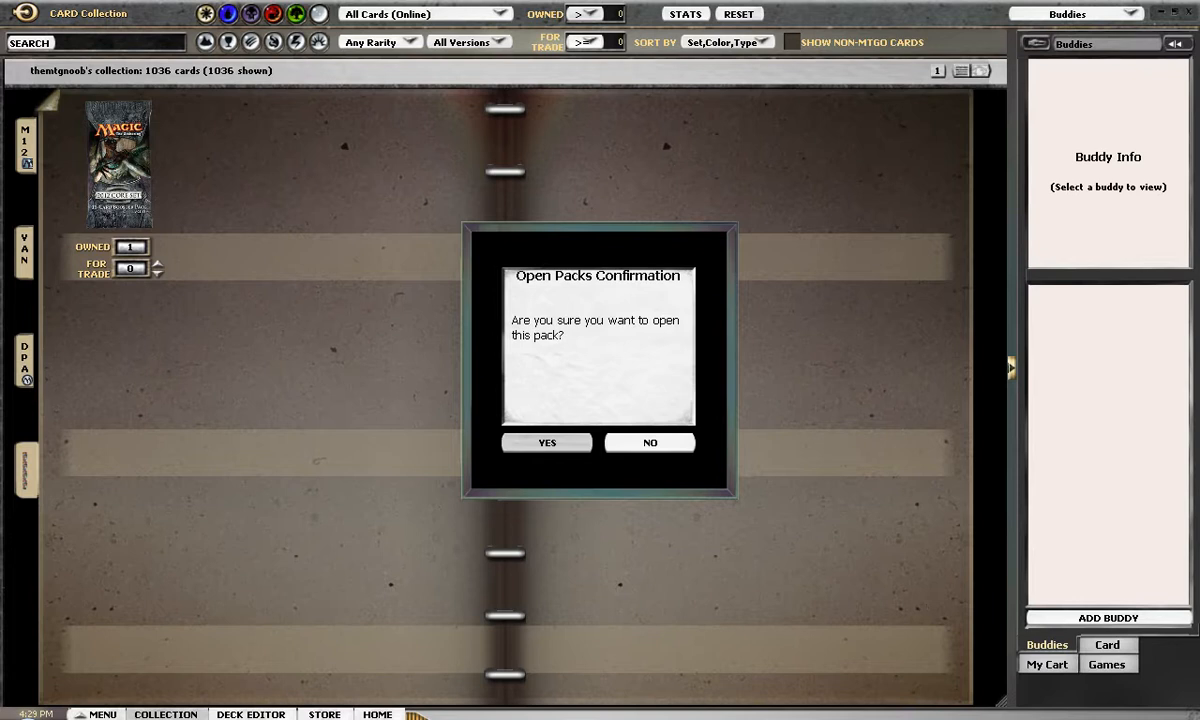
left_click(649, 442)
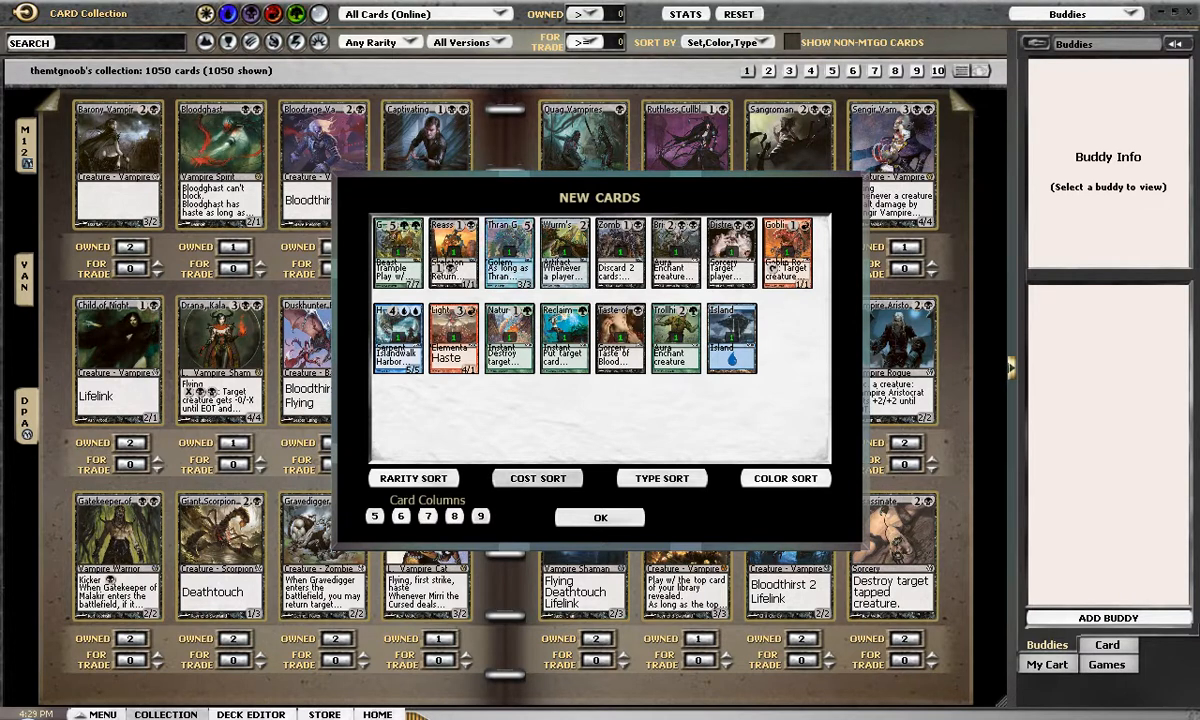
- Browse the booster's new cards five per row, then dismiss the New Cards summary
left_click(481, 515)
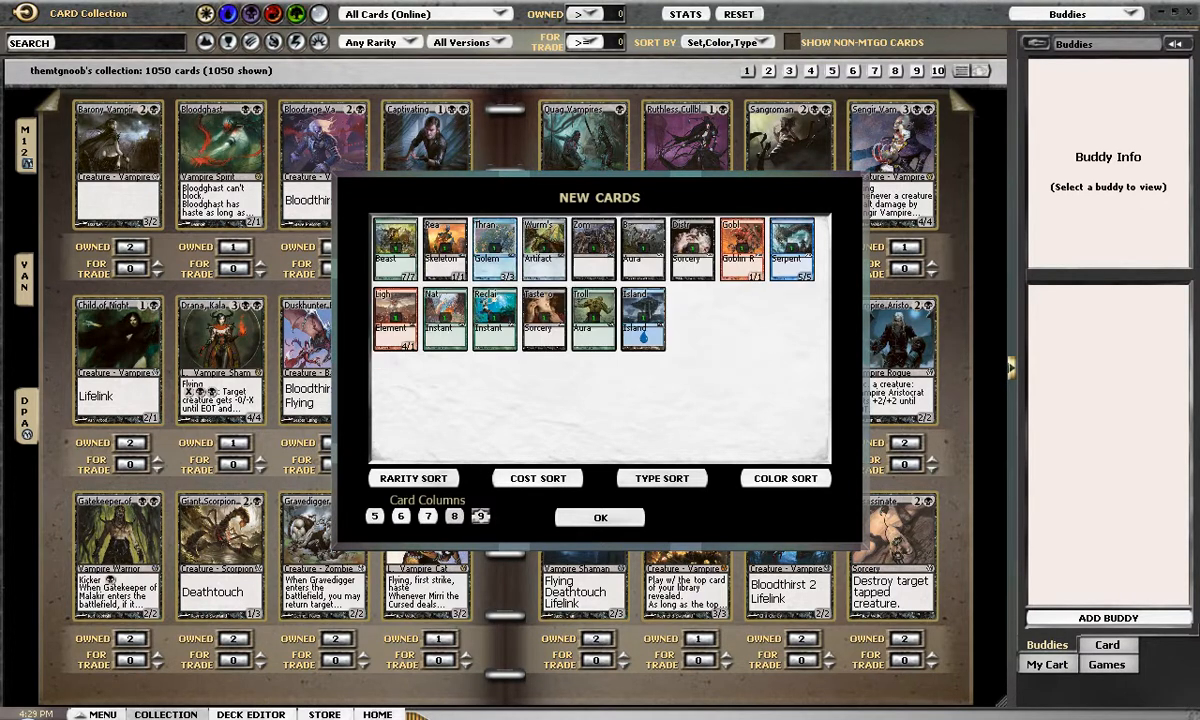
left_click(374, 515)
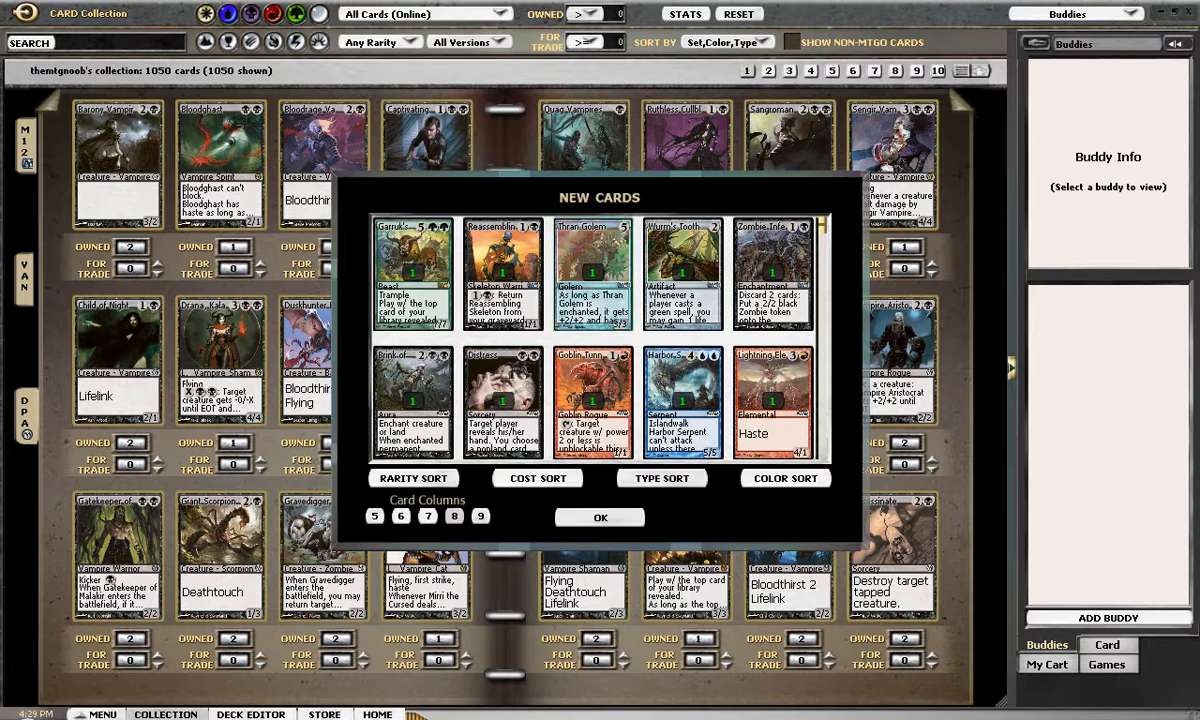
left_click(592, 272)
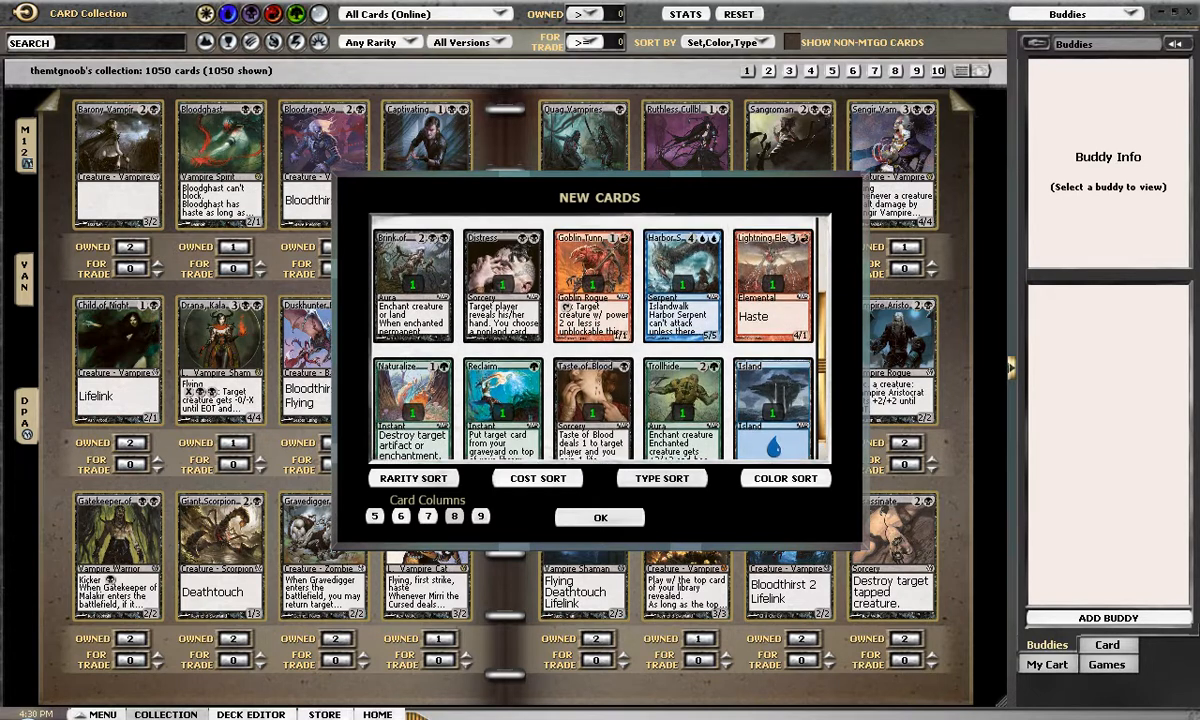
scroll("up", 3)
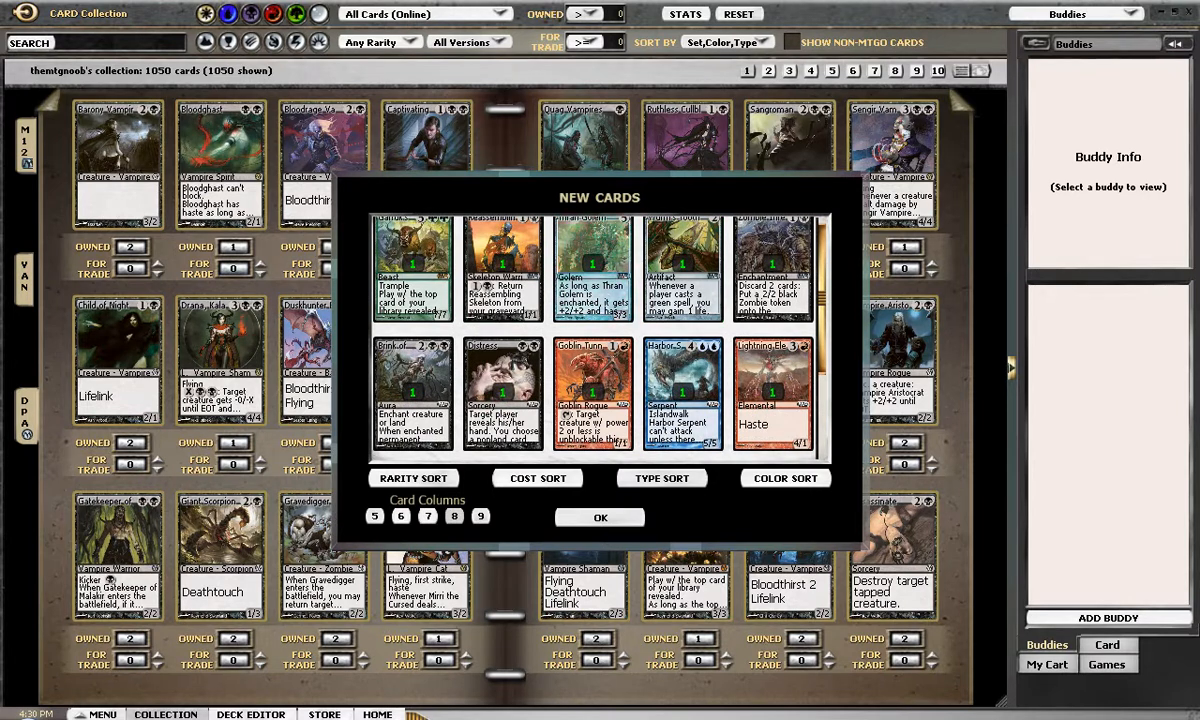
scroll("down", 3)
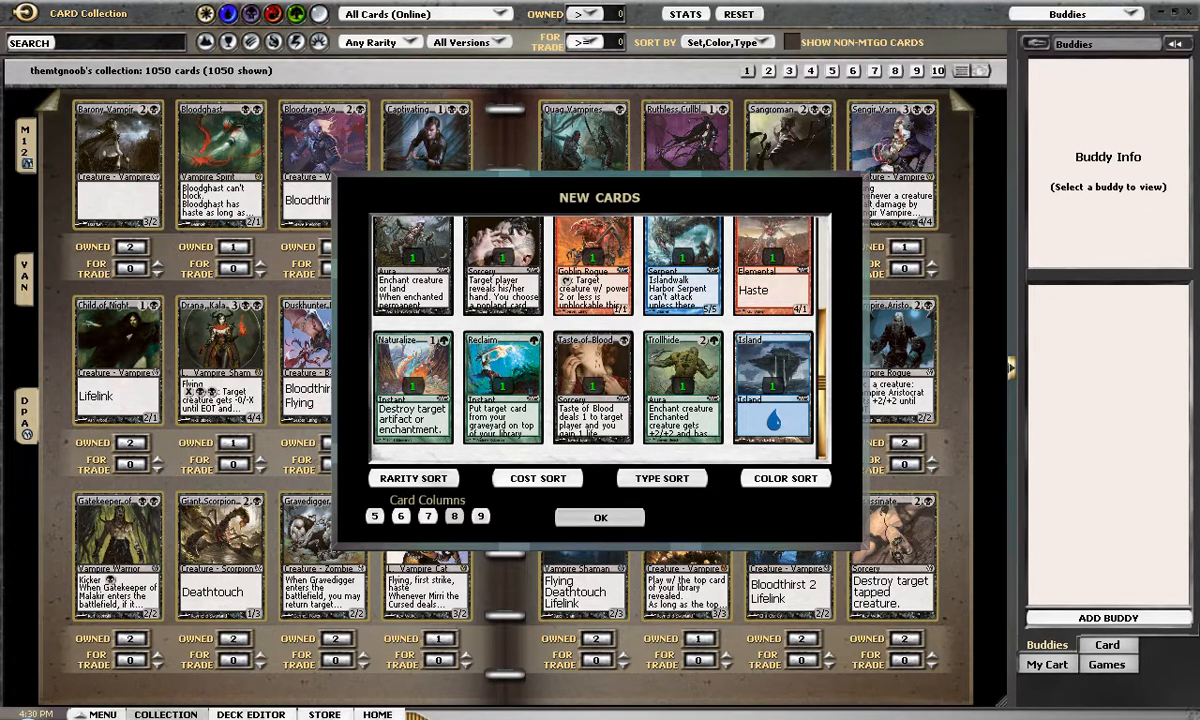
left_click(600, 517)
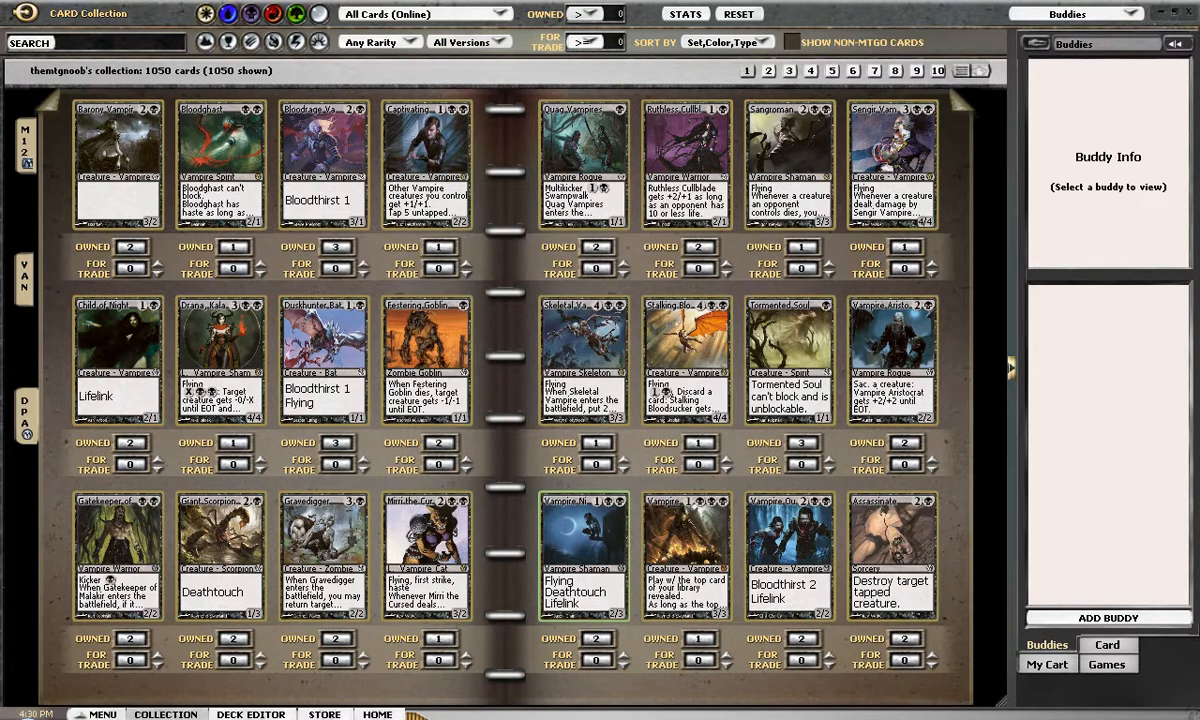